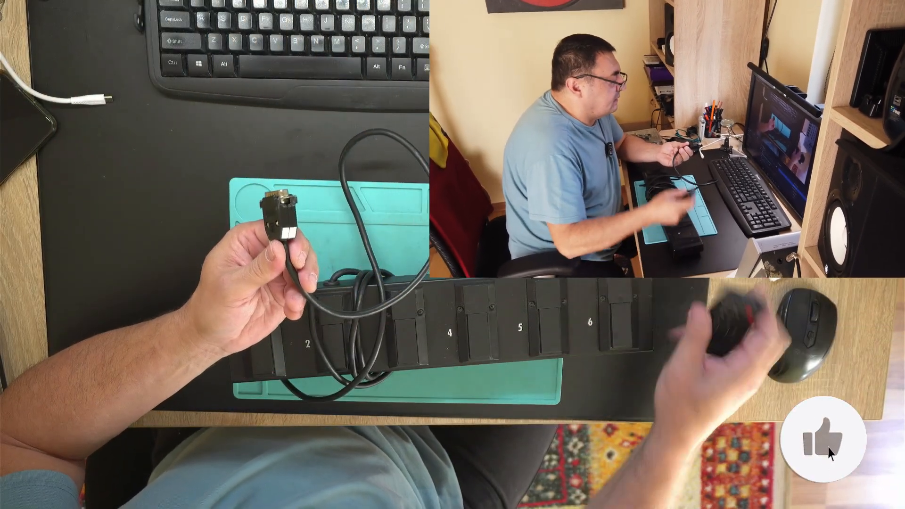
left_click(824, 439)
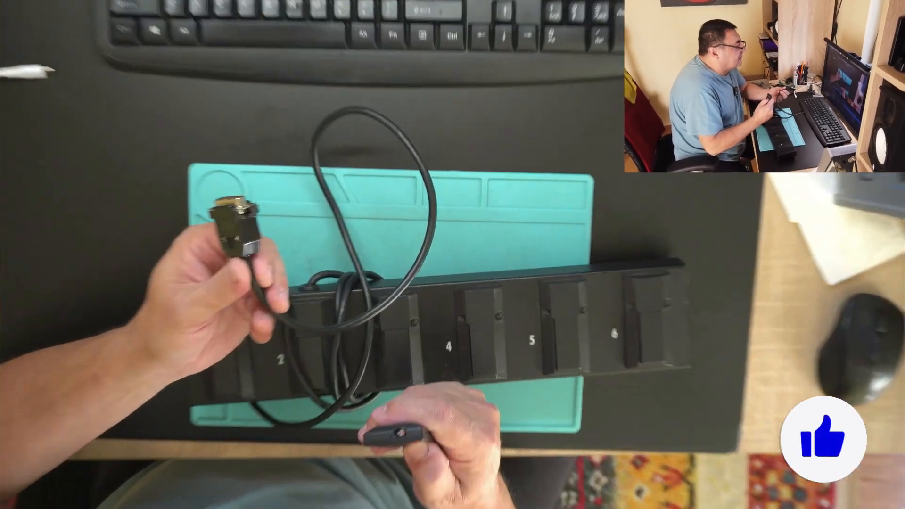